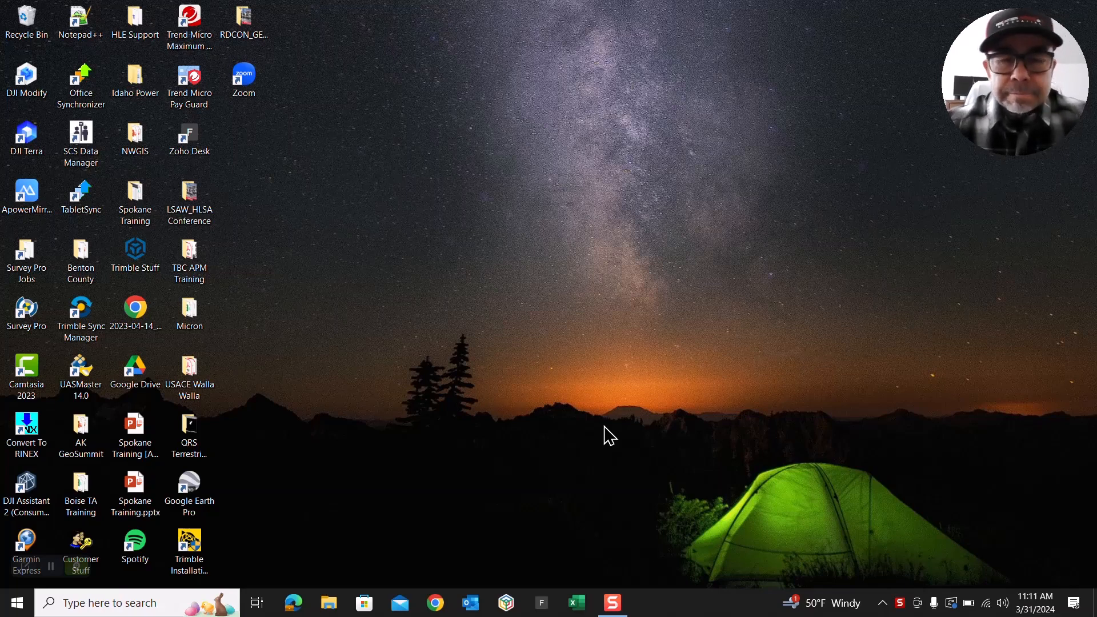
pyautogui.moveTo(1003, 596)
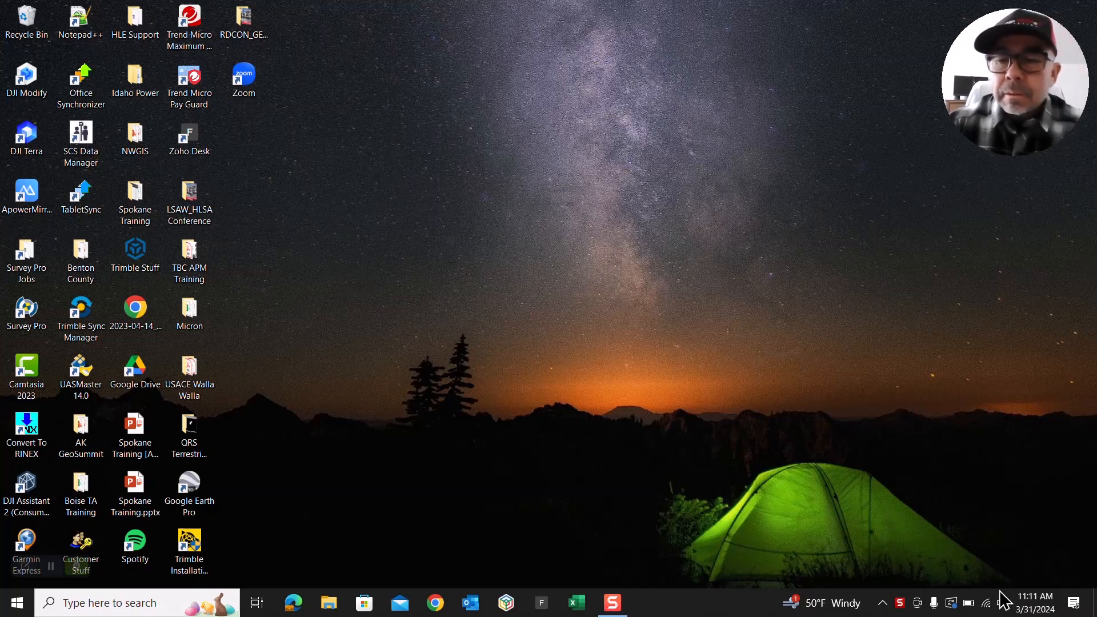
# Connect Windows to the open Trimble GNSS 0740 wireless network.
pyautogui.click(984, 602)
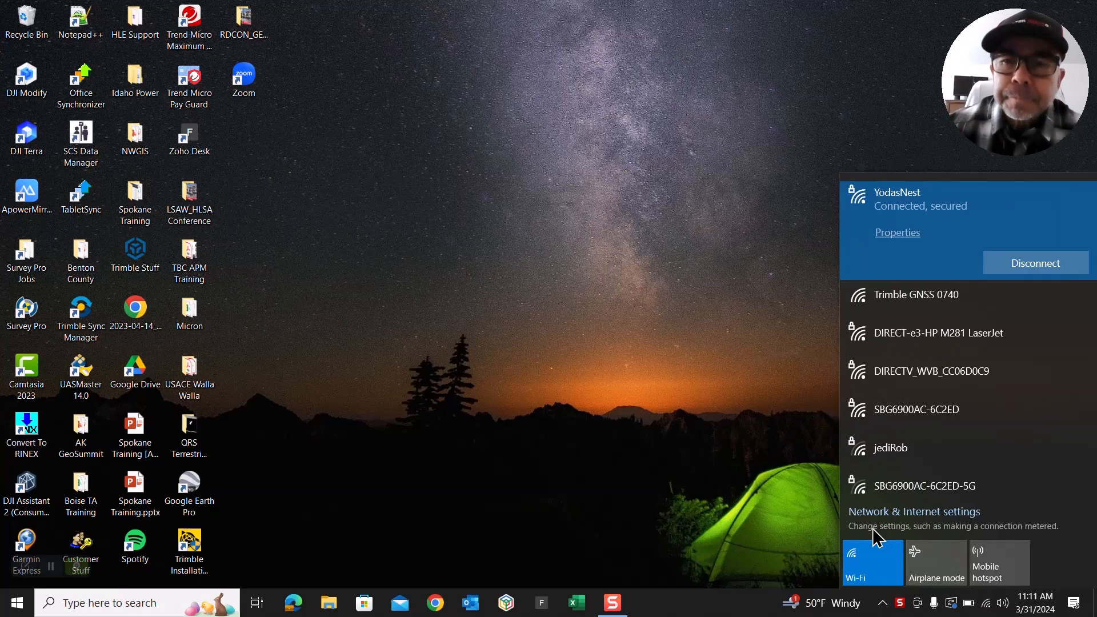
pyautogui.moveTo(888, 308)
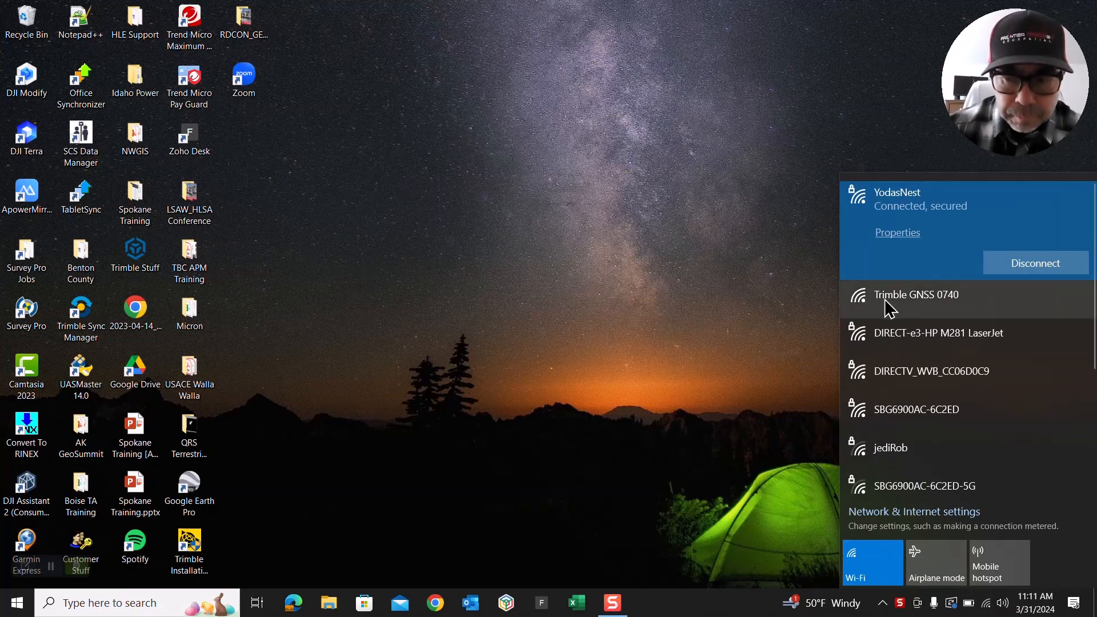
pyautogui.moveTo(926, 310)
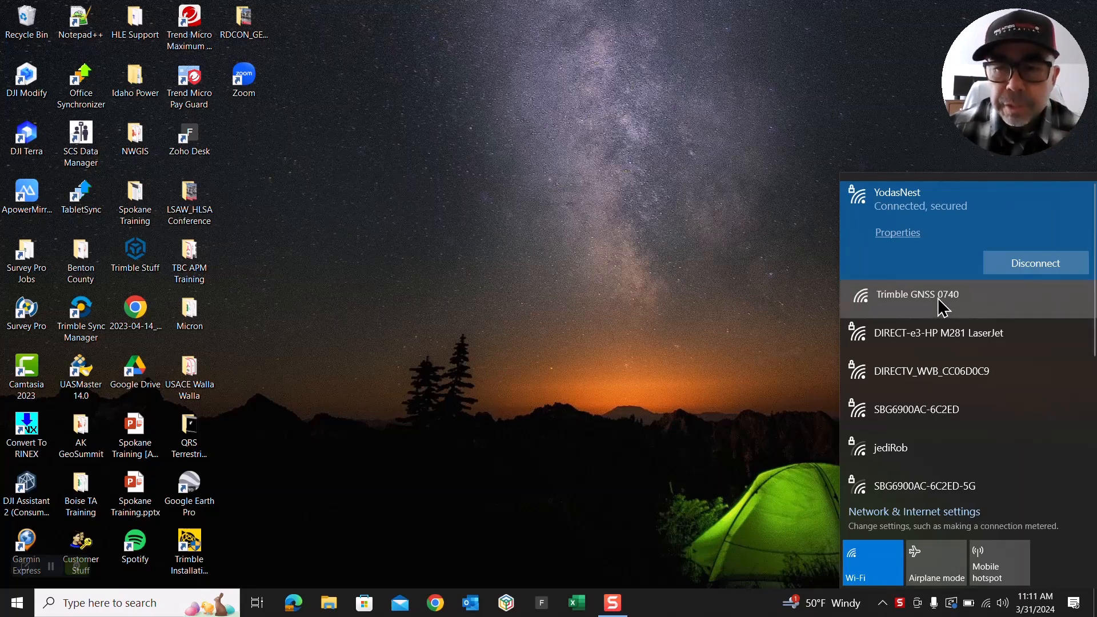
pyautogui.click(918, 295)
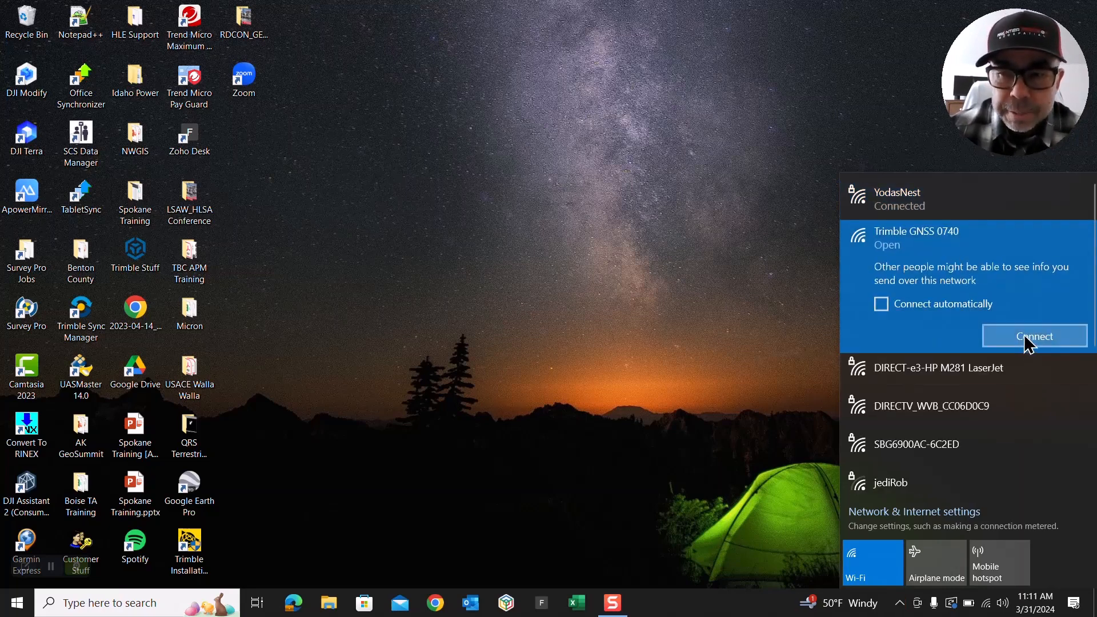
pyautogui.click(1034, 336)
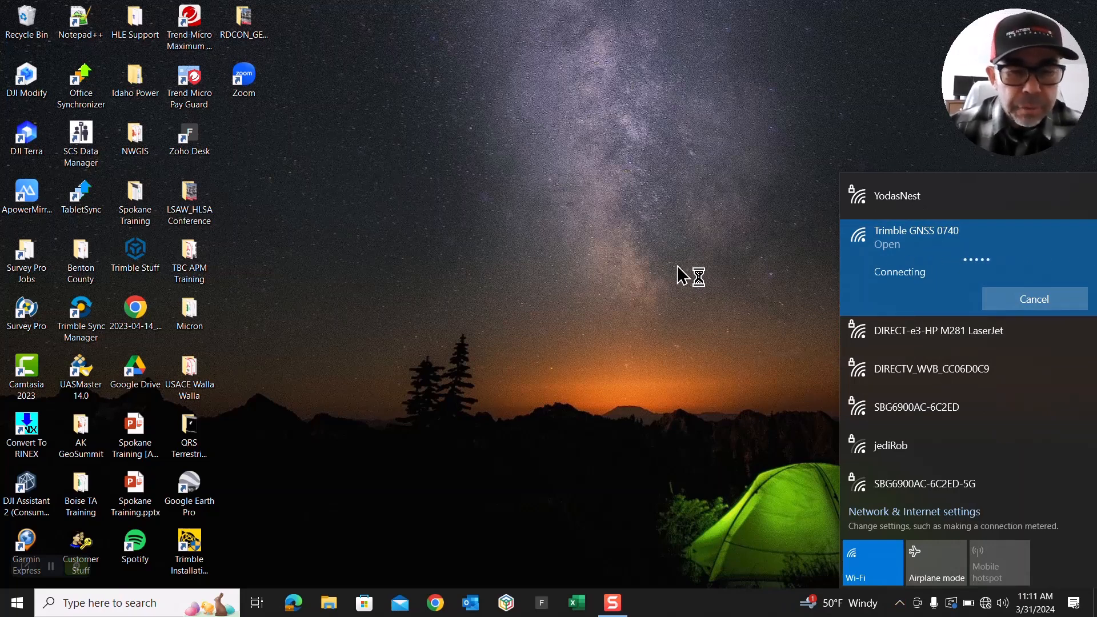
pyautogui.moveTo(574, 353)
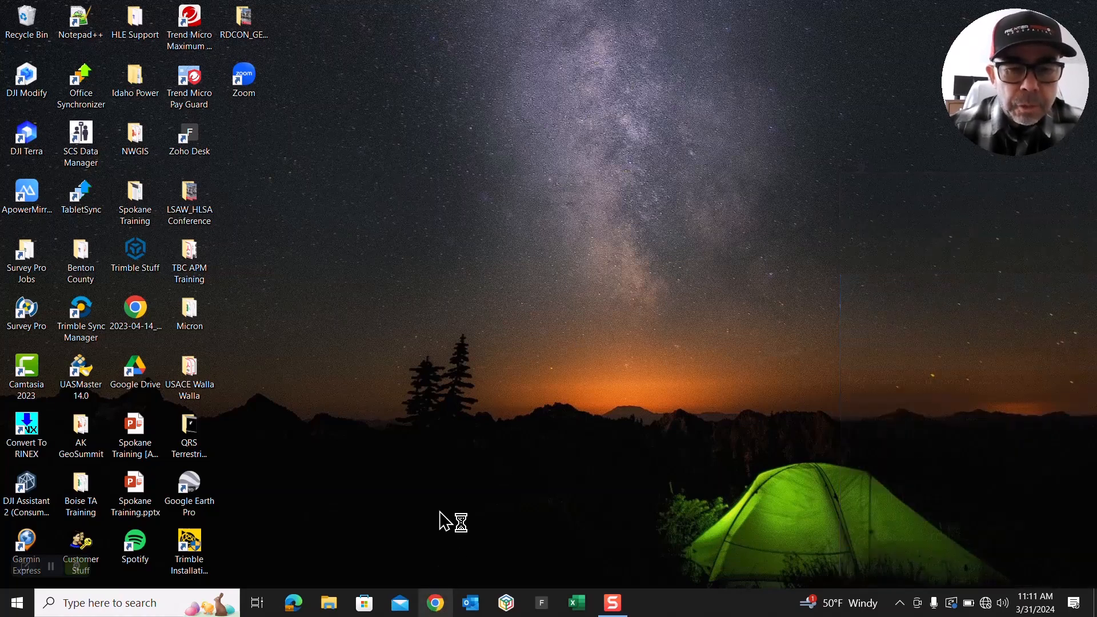
# Open Chrome and go to the receiver address 192.168.142.1.
pyautogui.click(435, 602)
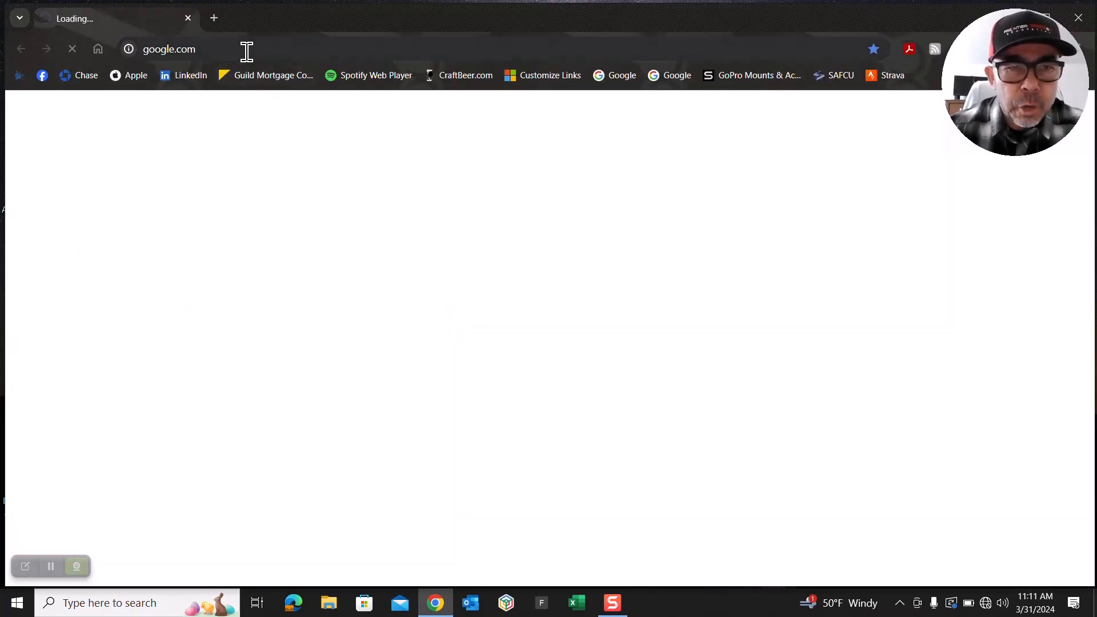
pyautogui.click(168, 49)
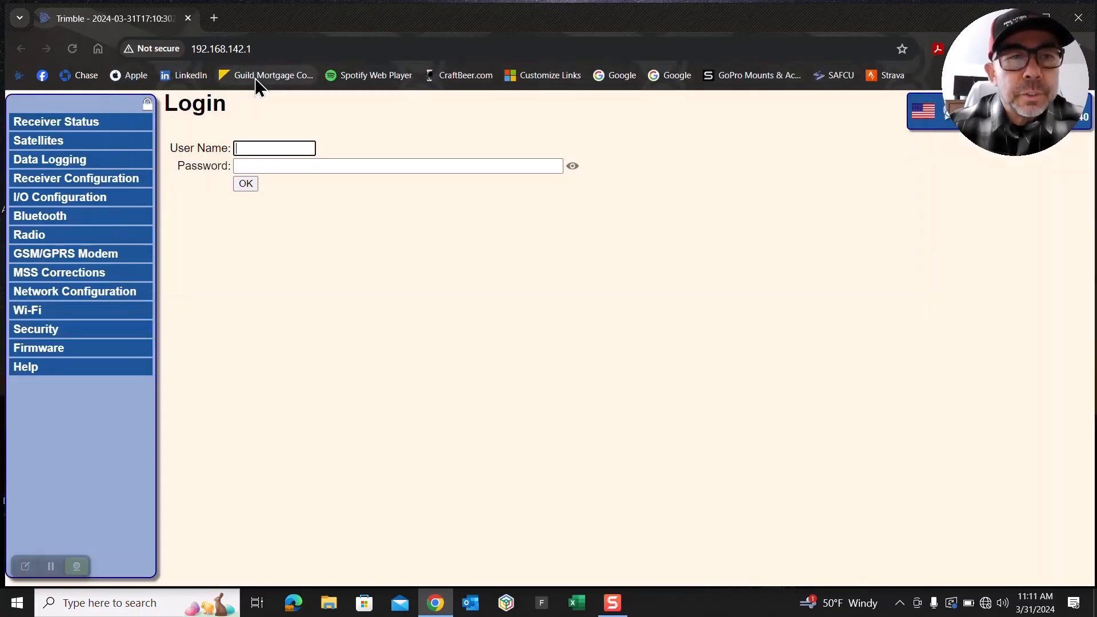
# Log in to the receiver web UI as admin with the password.
pyautogui.click(274, 148)
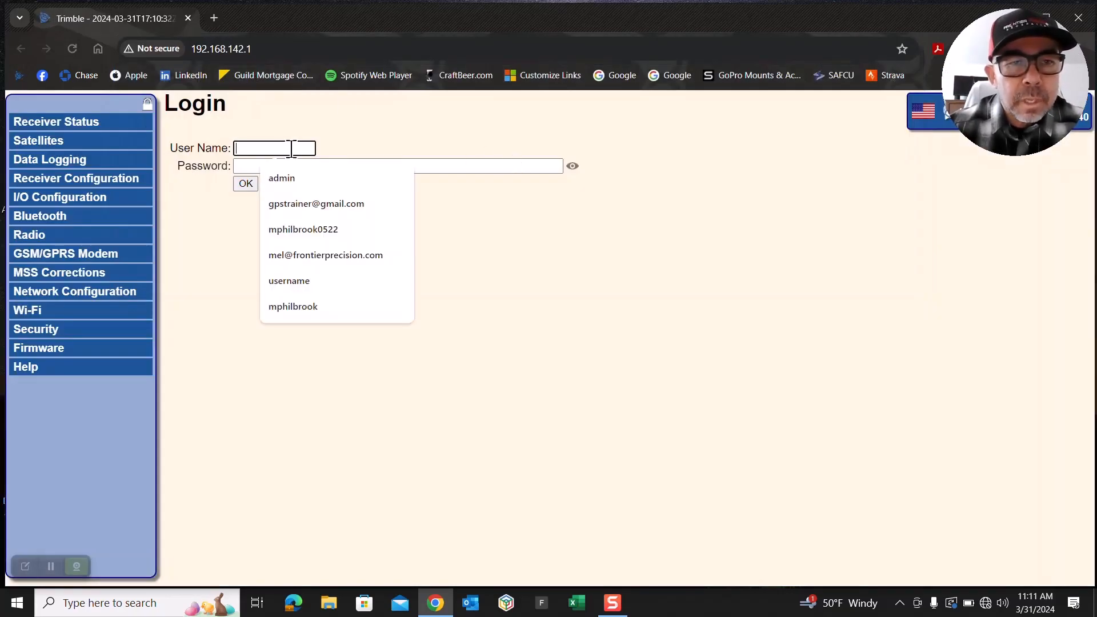
pyautogui.click(281, 178)
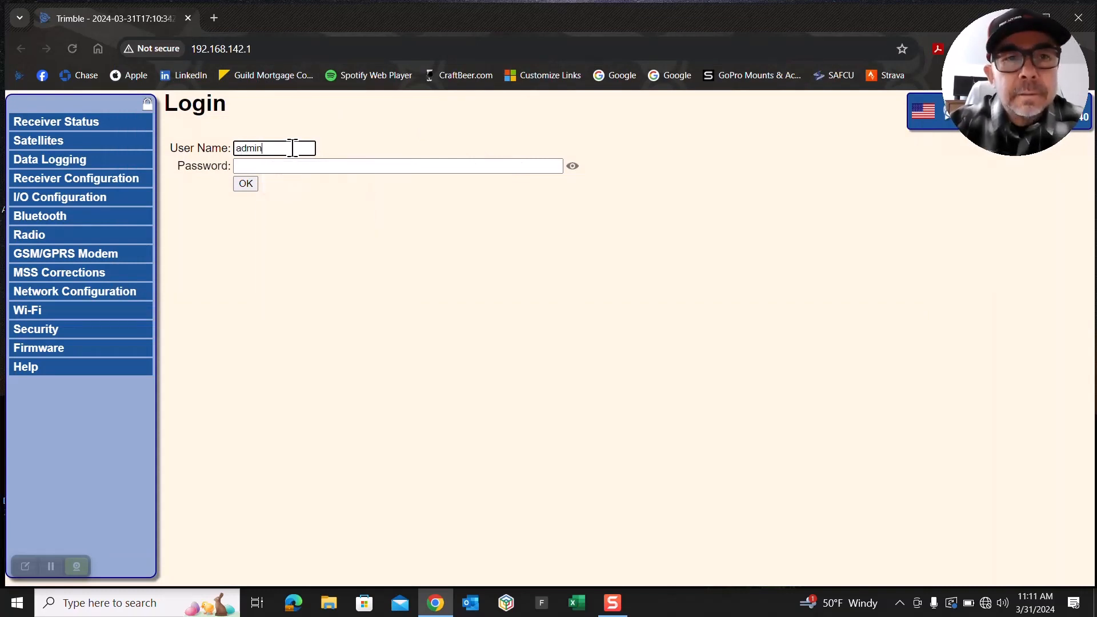
pyautogui.click(396, 166)
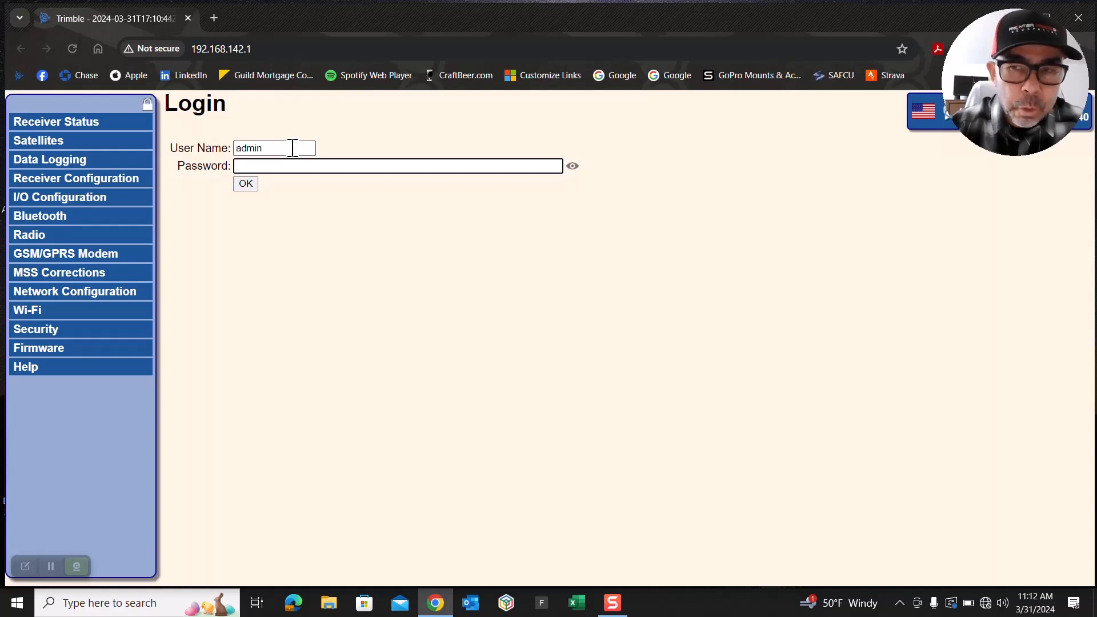
pyautogui.click(397, 166)
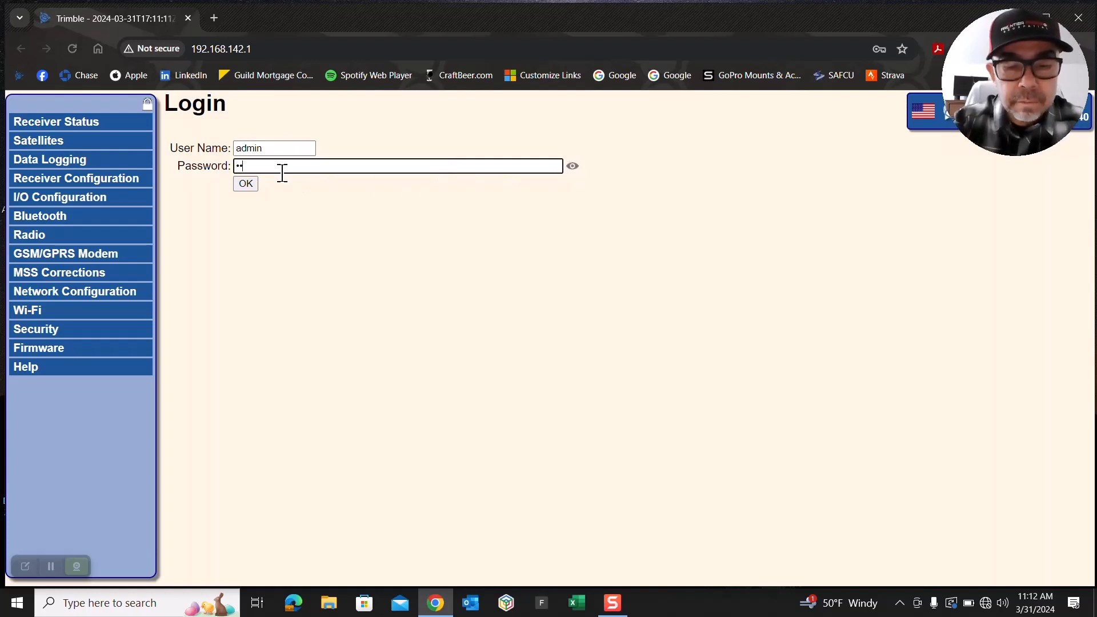
pyautogui.write('admin')
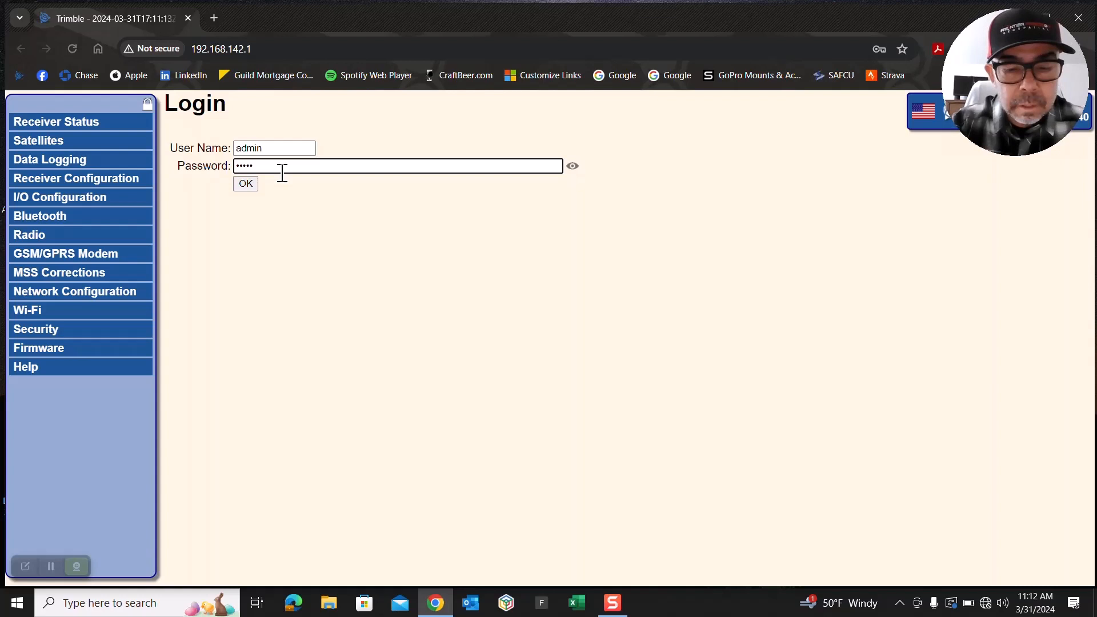
pyautogui.write('password')
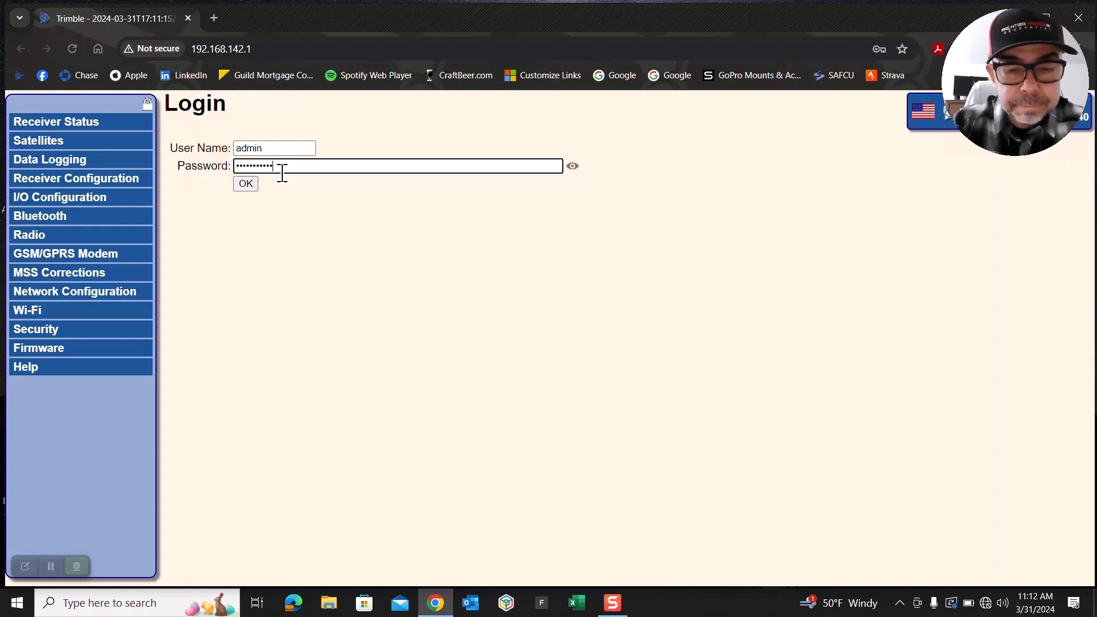
pyautogui.click(245, 183)
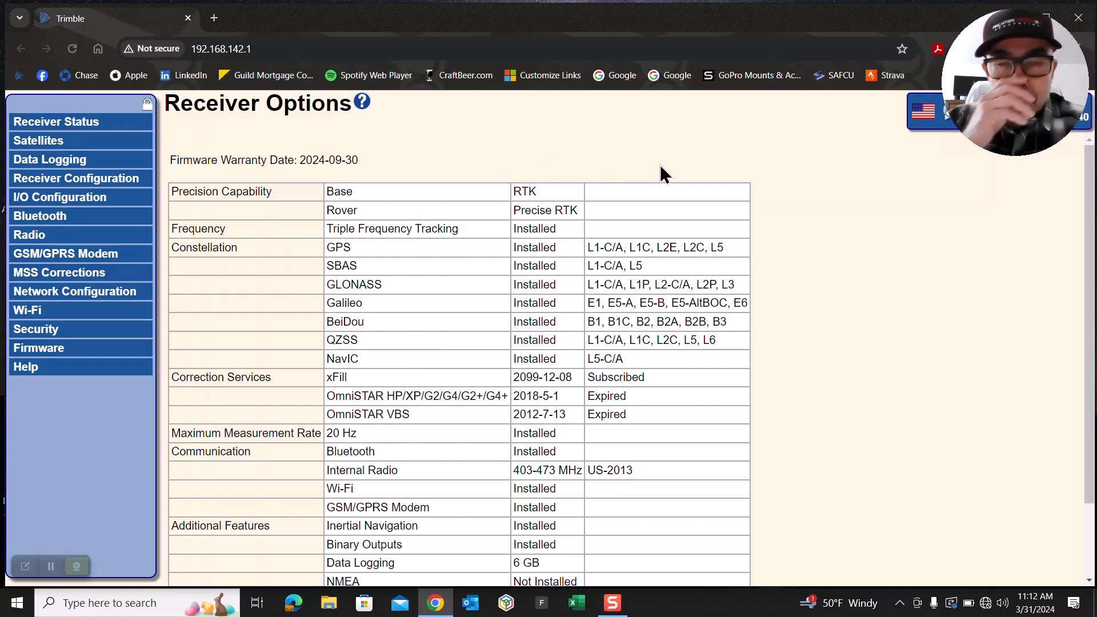
pyautogui.moveTo(713, 188)
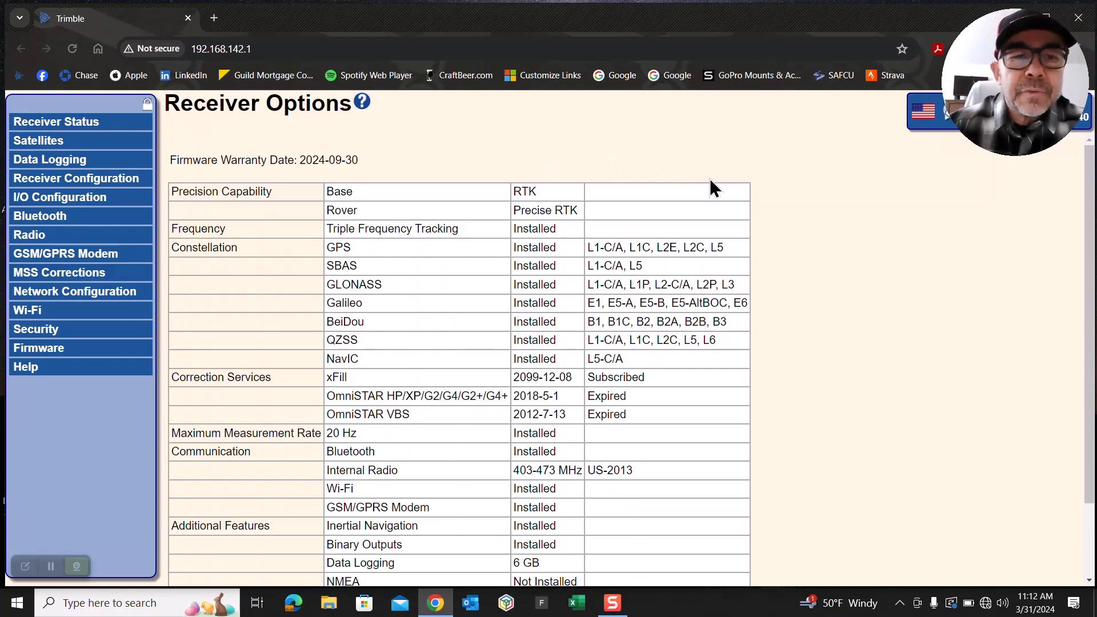
pyautogui.scroll(-3)
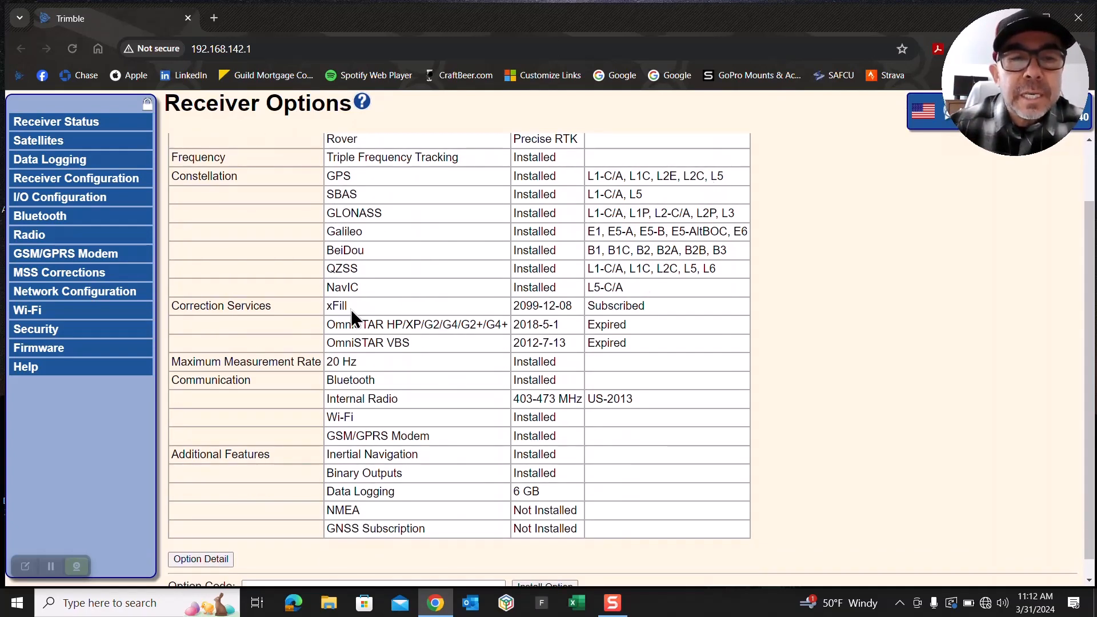
pyautogui.click(40, 136)
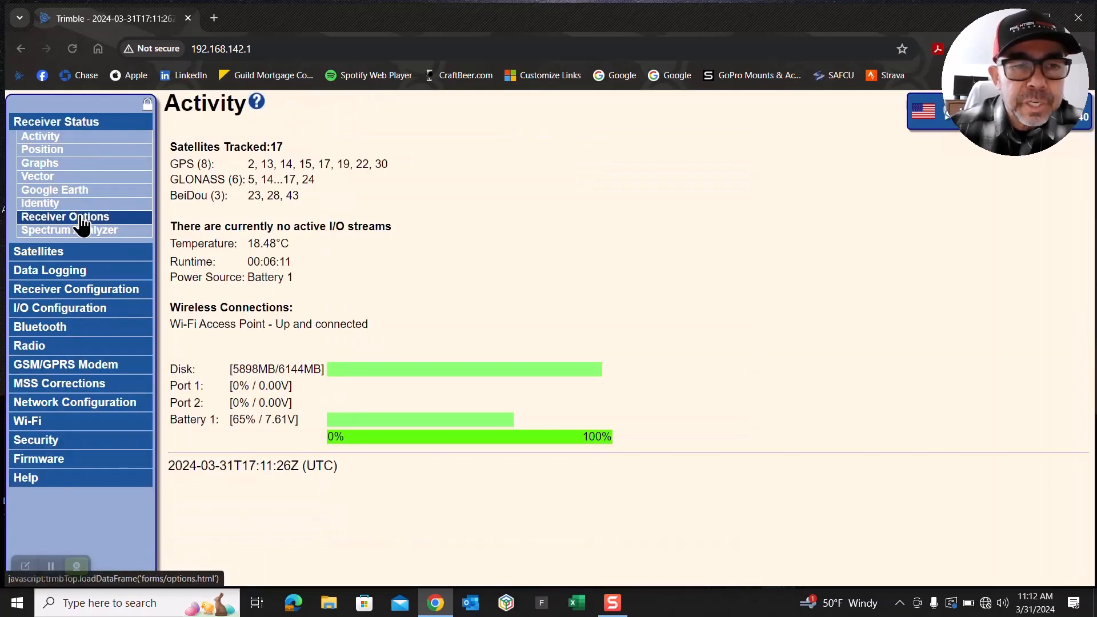
pyautogui.click(64, 217)
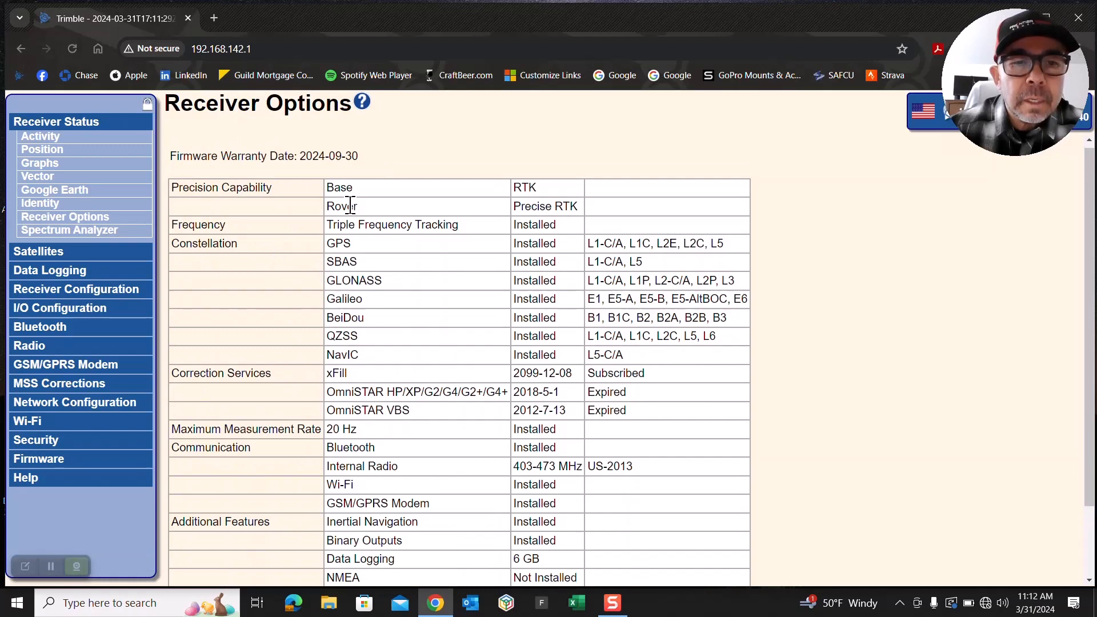
pyautogui.scroll(-3)
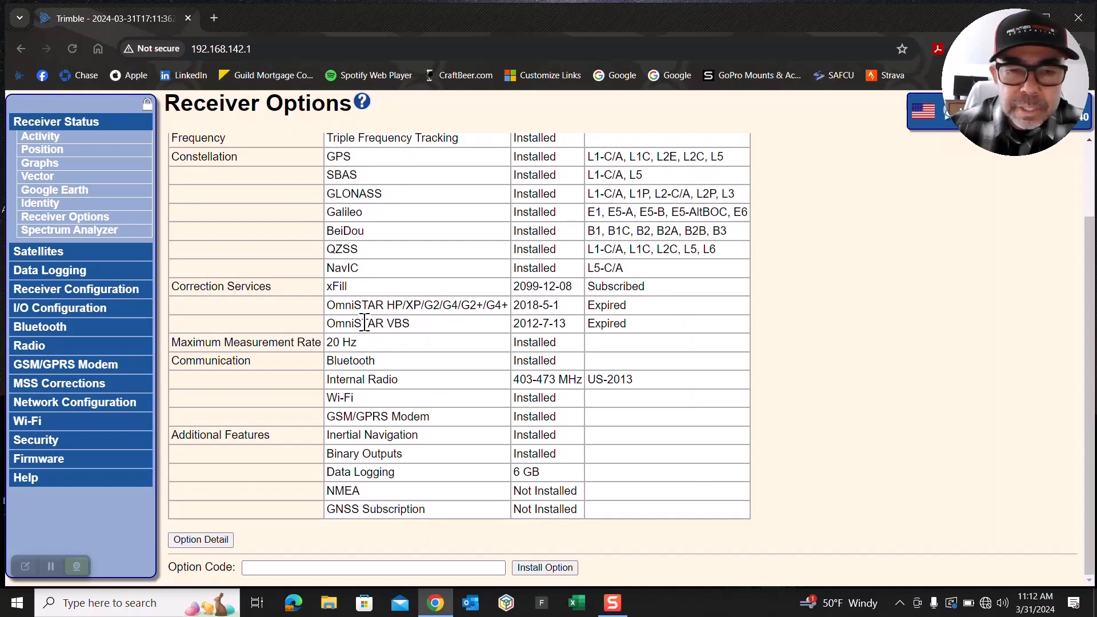
pyautogui.moveTo(788, 353)
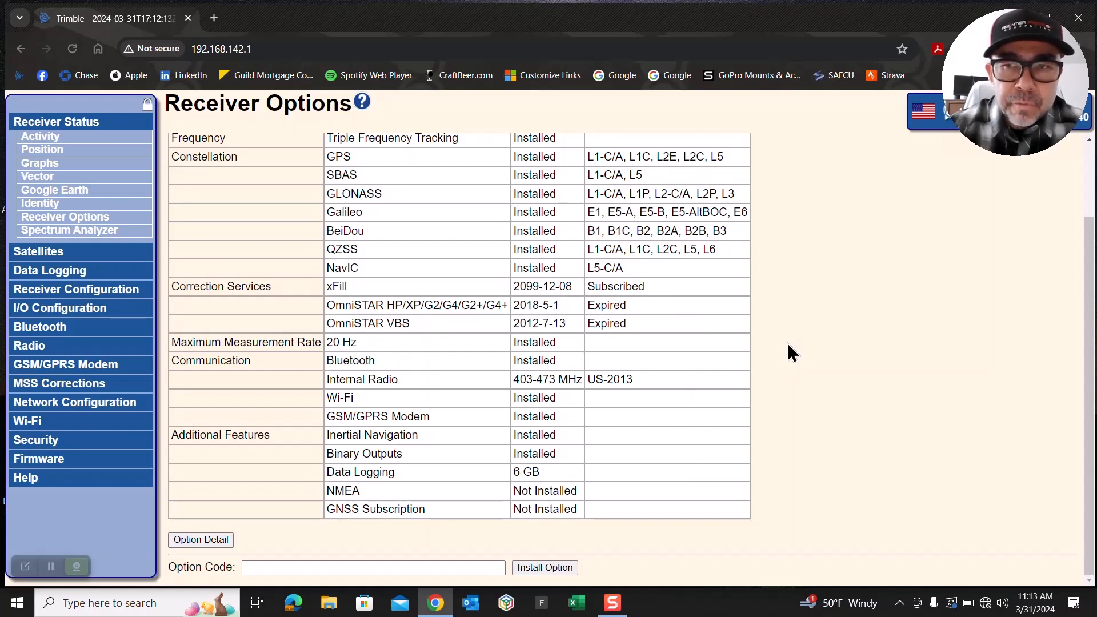
pyautogui.moveTo(614, 593)
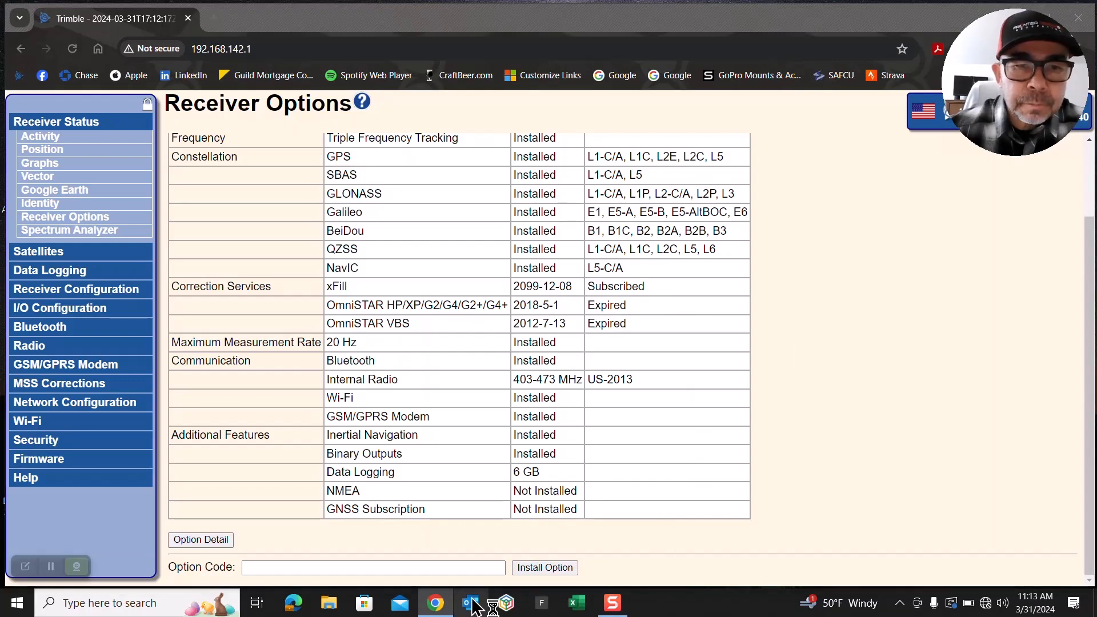
# Copy the passcode from Trimble's No_Reply activation email in Outlook, then return to the receiver page.
pyautogui.click(470, 602)
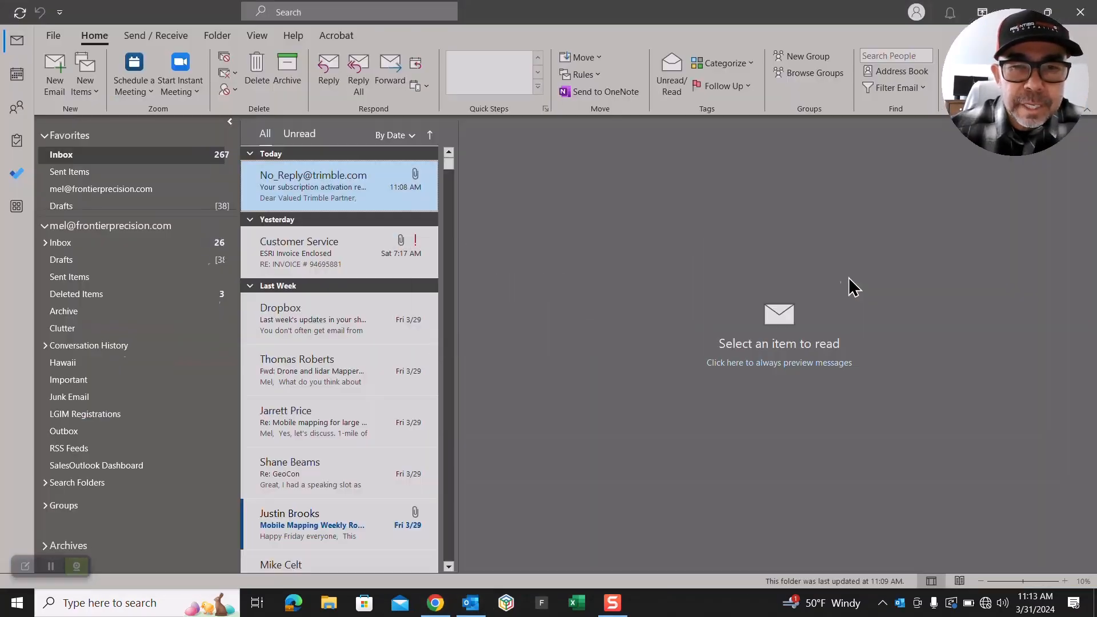
pyautogui.doubleClick(312, 185)
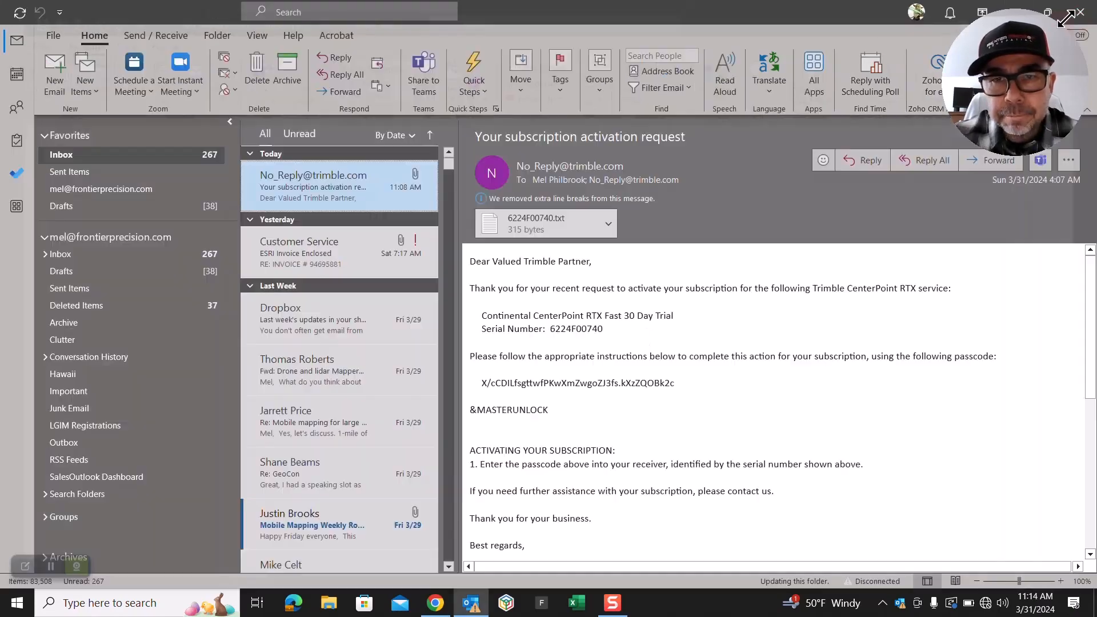
pyautogui.click(435, 602)
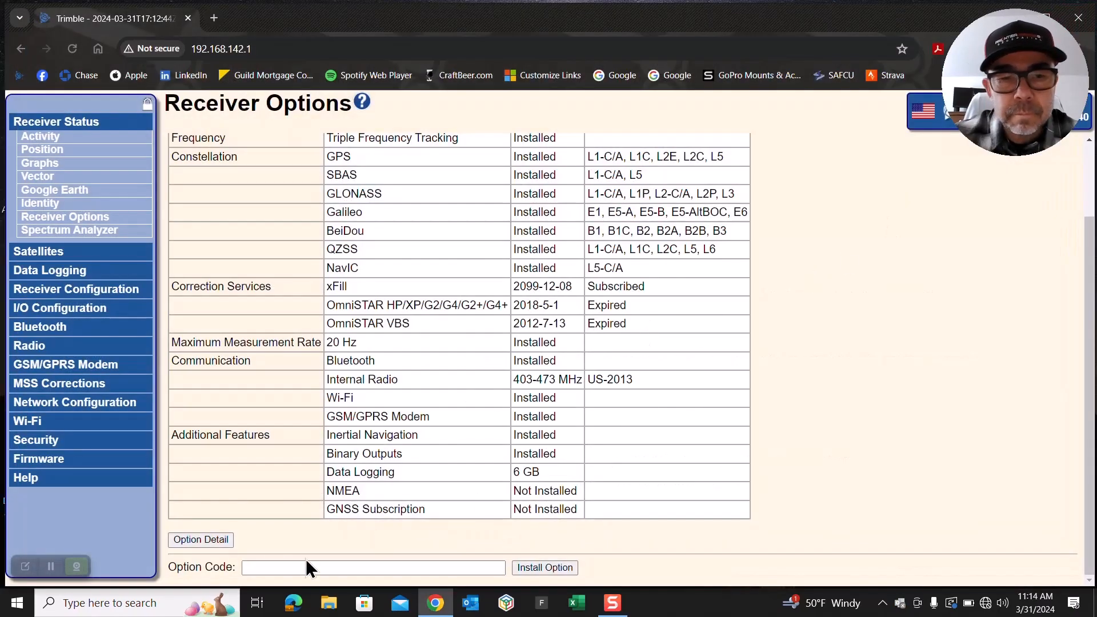
# Install the pasted passcode as an option code and acknowledge the reset notice.
pyautogui.click(372, 567)
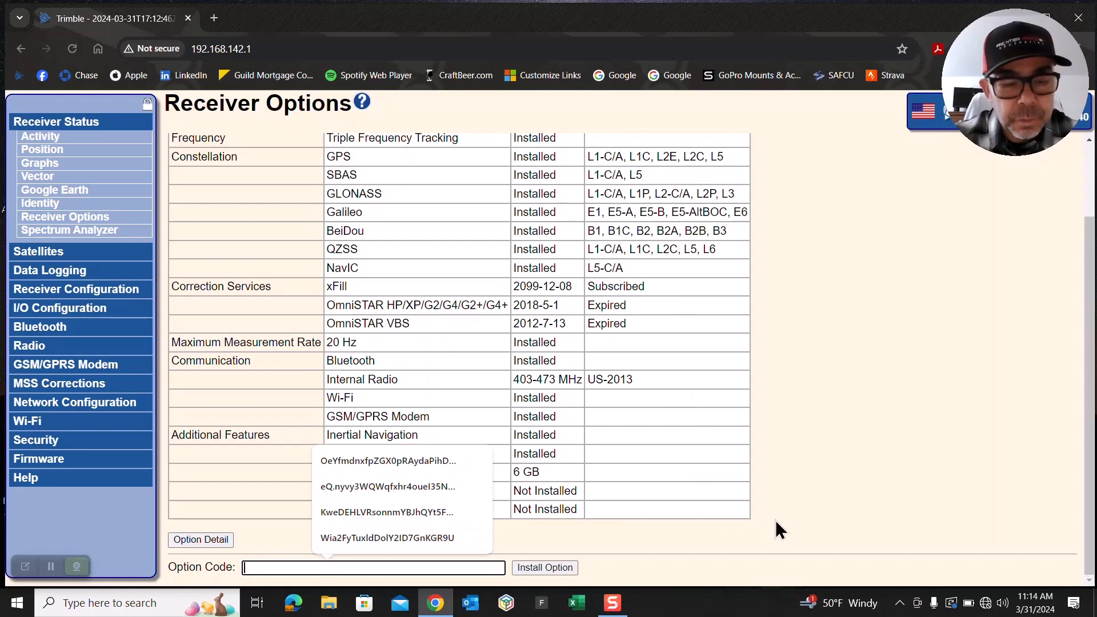
pyautogui.moveTo(685, 542)
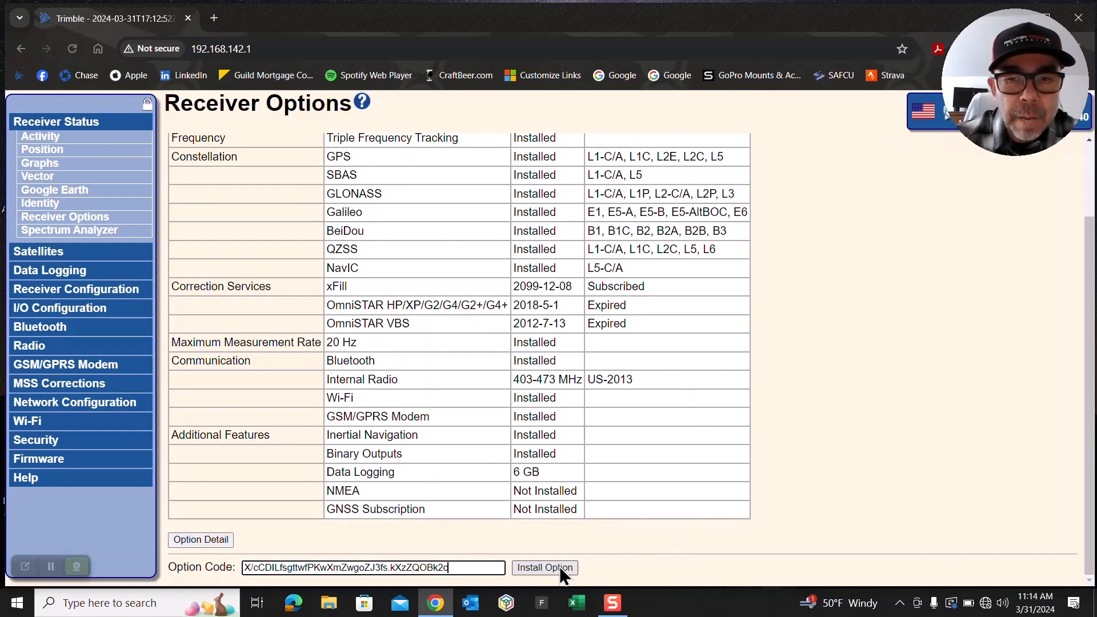
pyautogui.click(544, 568)
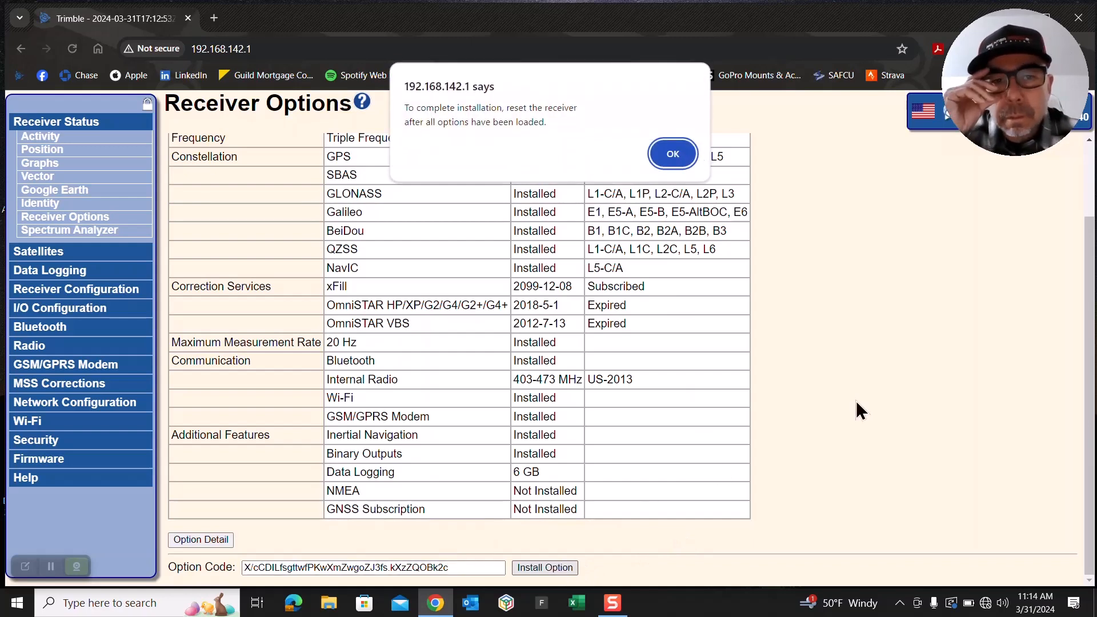
pyautogui.moveTo(461, 133)
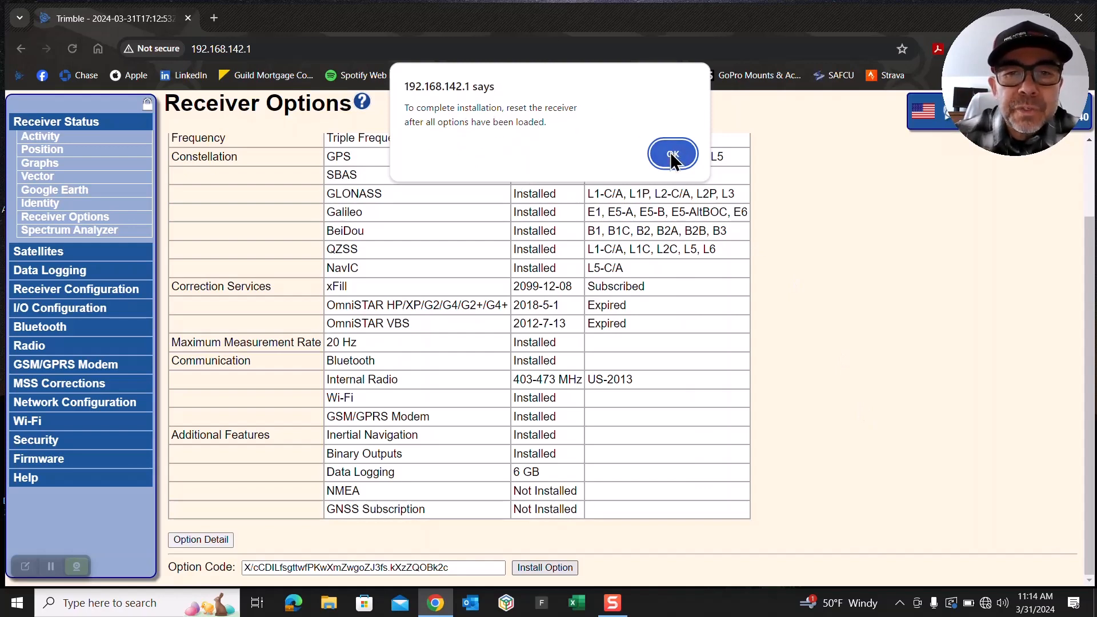
pyautogui.click(671, 155)
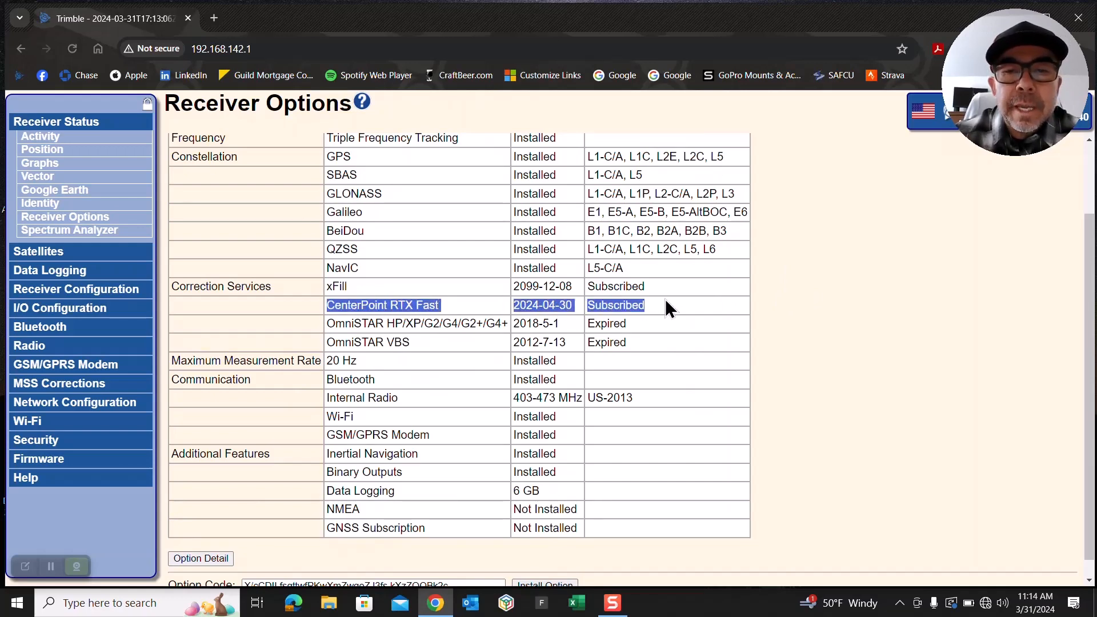
pyautogui.moveTo(779, 315)
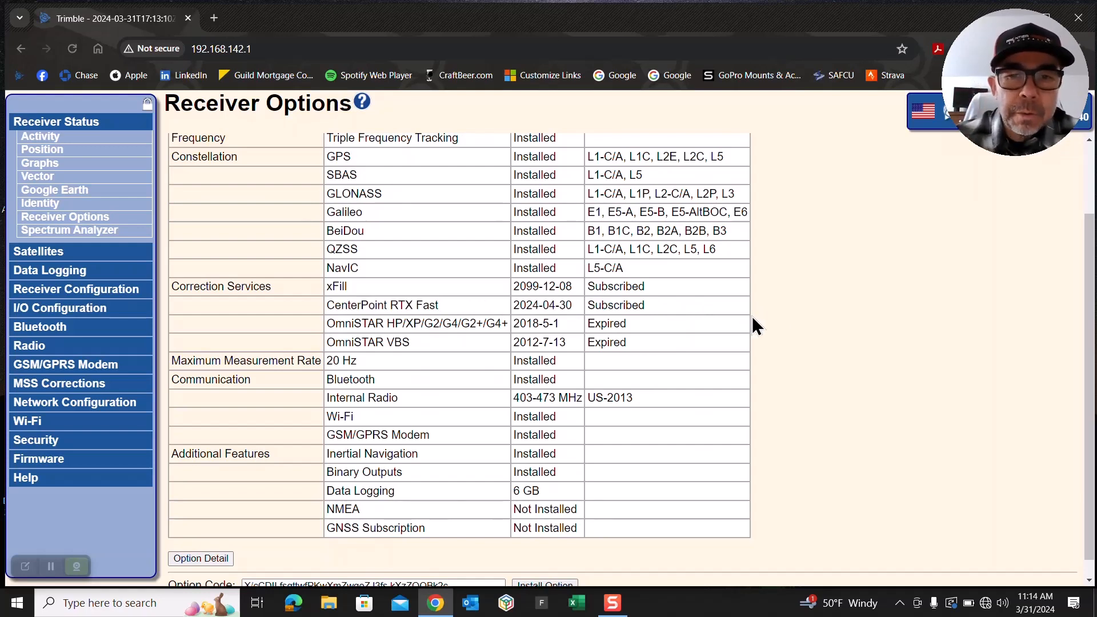
pyautogui.moveTo(843, 294)
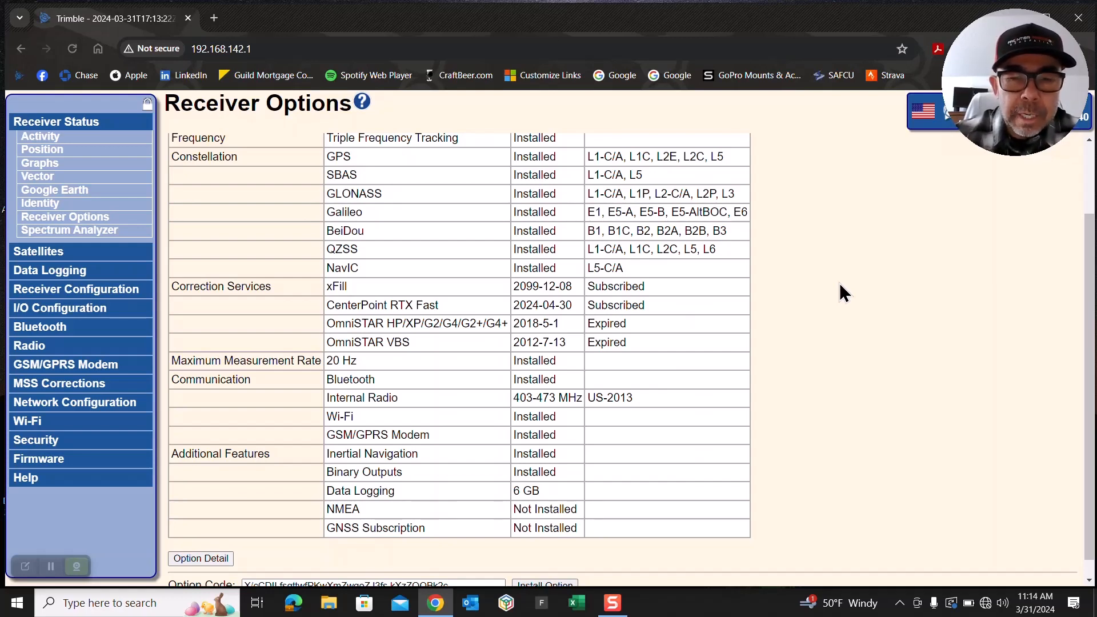
pyautogui.moveTo(664, 313)
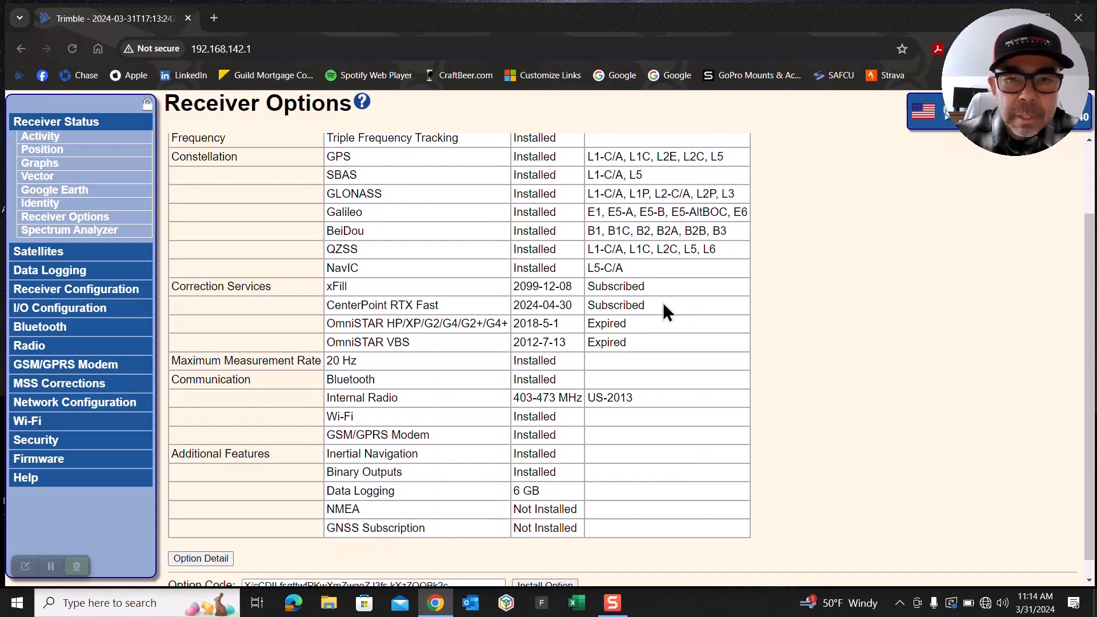